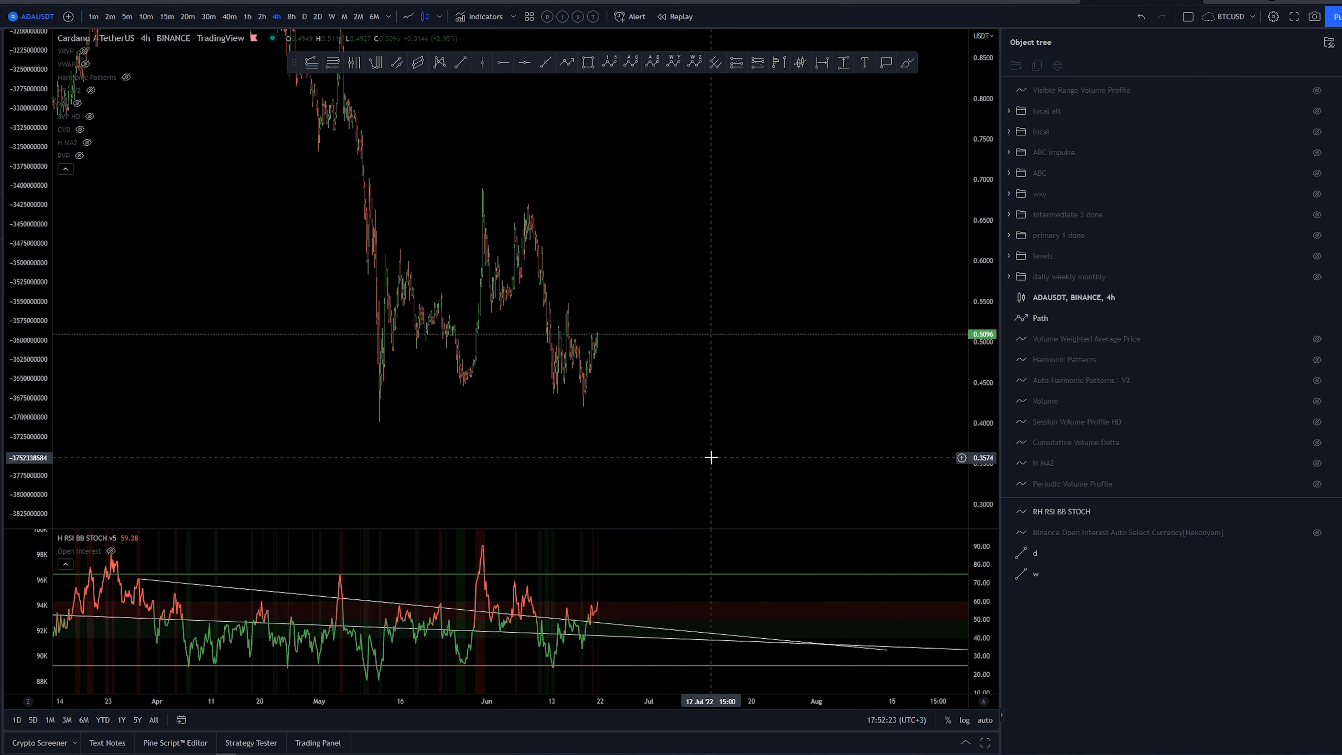
pyautogui.moveTo(685, 440)
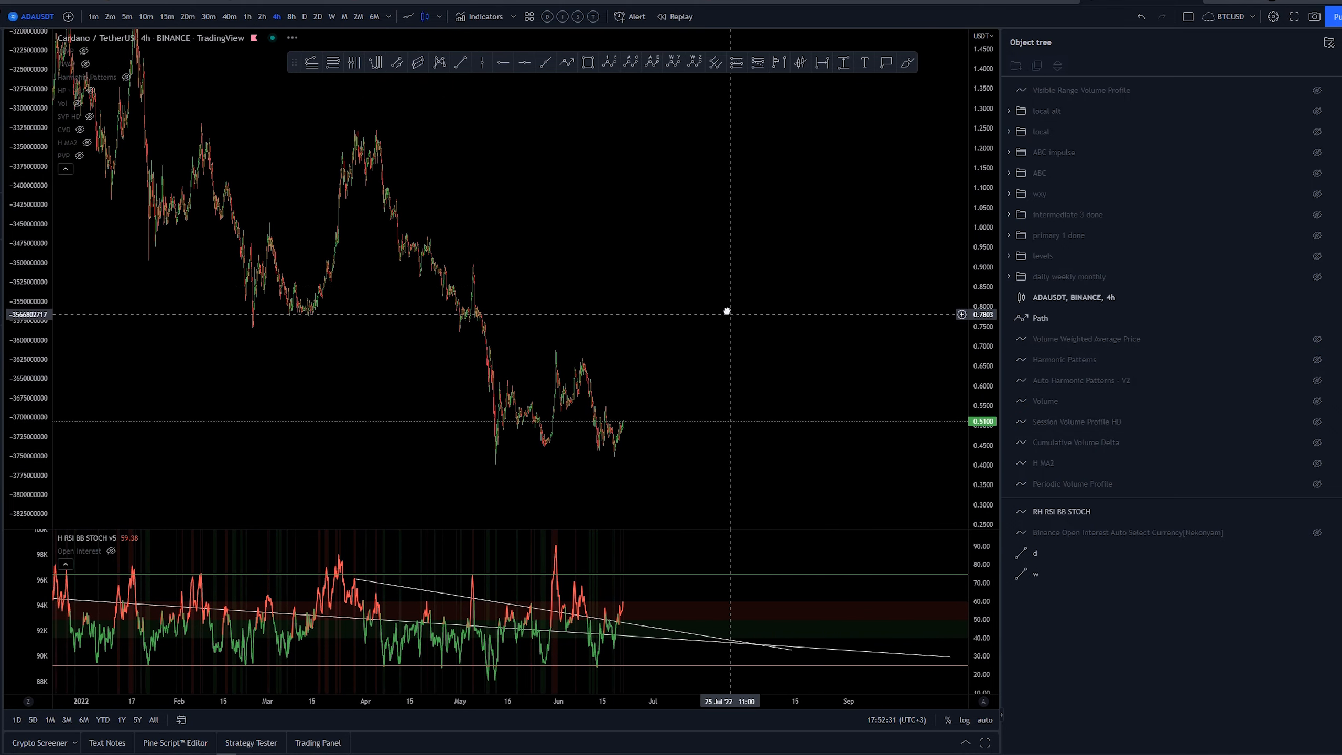
# Unhide the 'wxy' folder so its Fib levels and invalidation lines appear on the 4h ADAUSDT chart.
pyautogui.click(1317, 194)
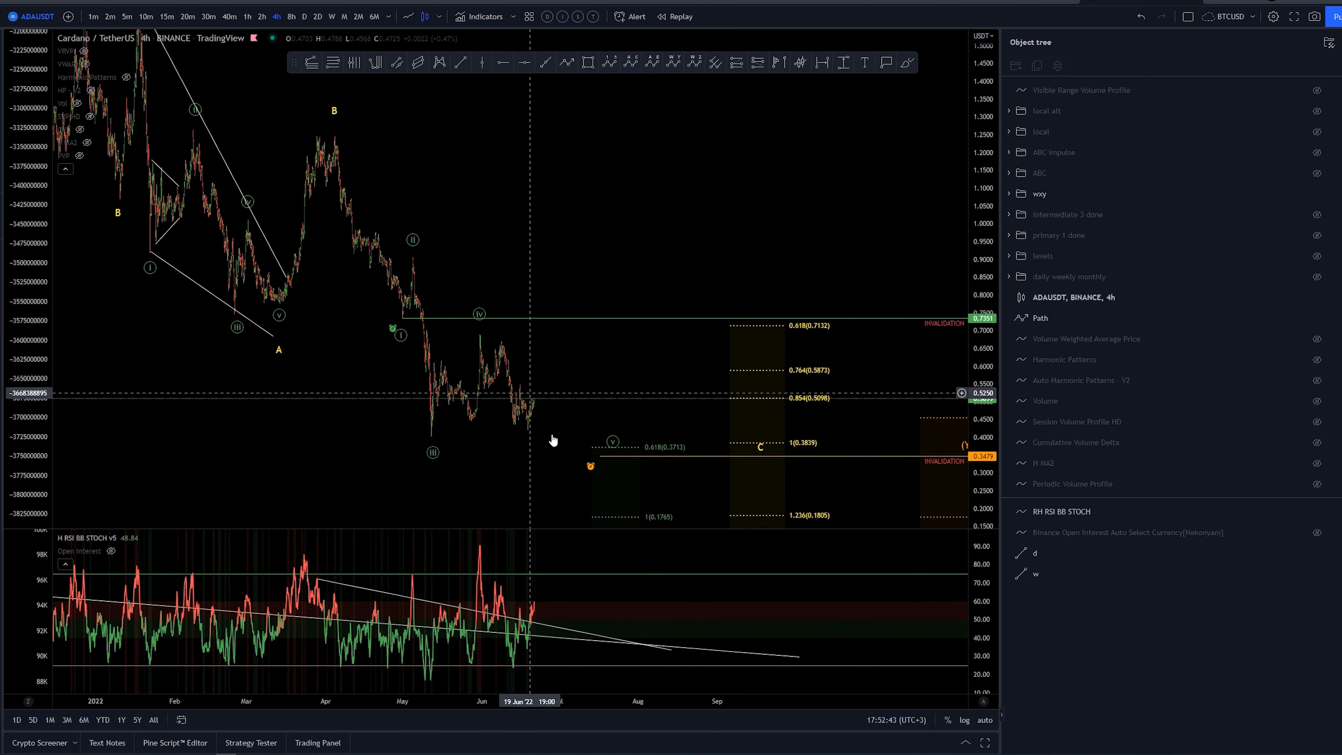
# Swap visibility to the 'ABC Impulse' count and pick the Elliott Impulse Wave tool for the i–v decline.
pyautogui.click(1316, 173)
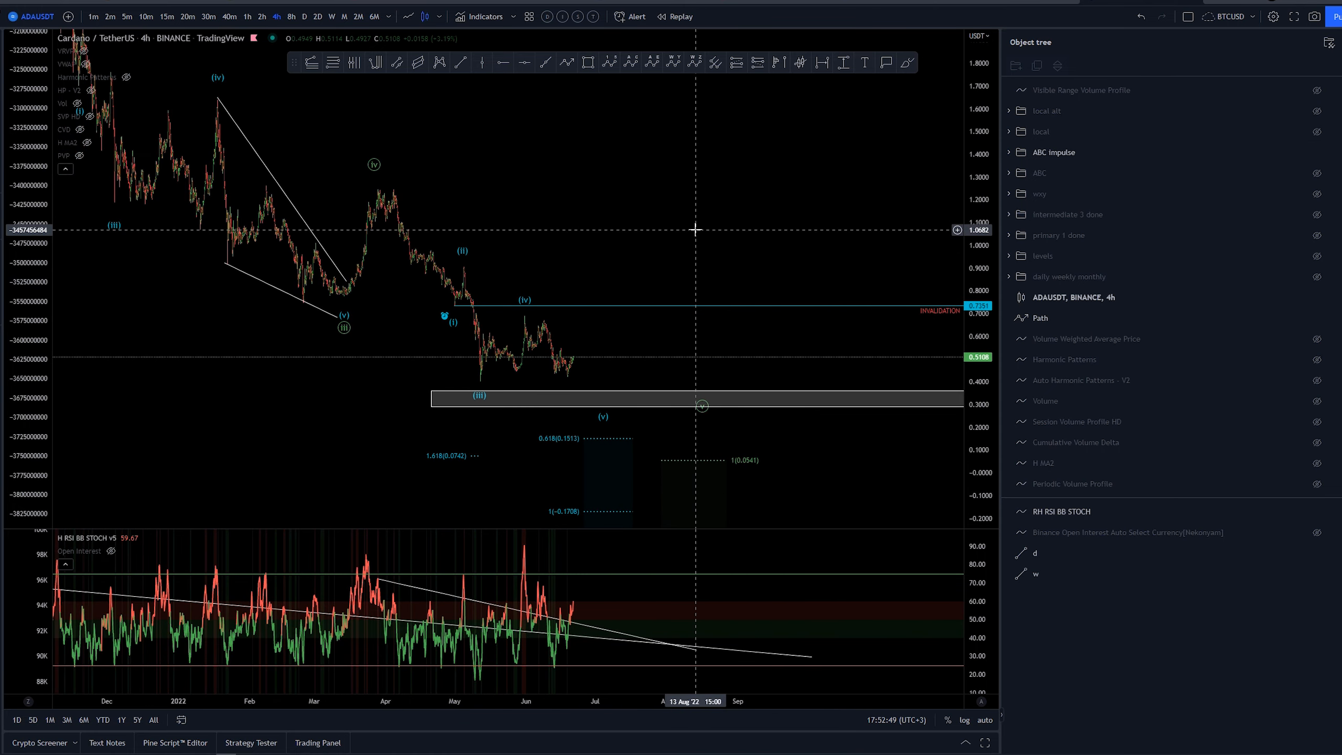
pyautogui.moveTo(295, 285)
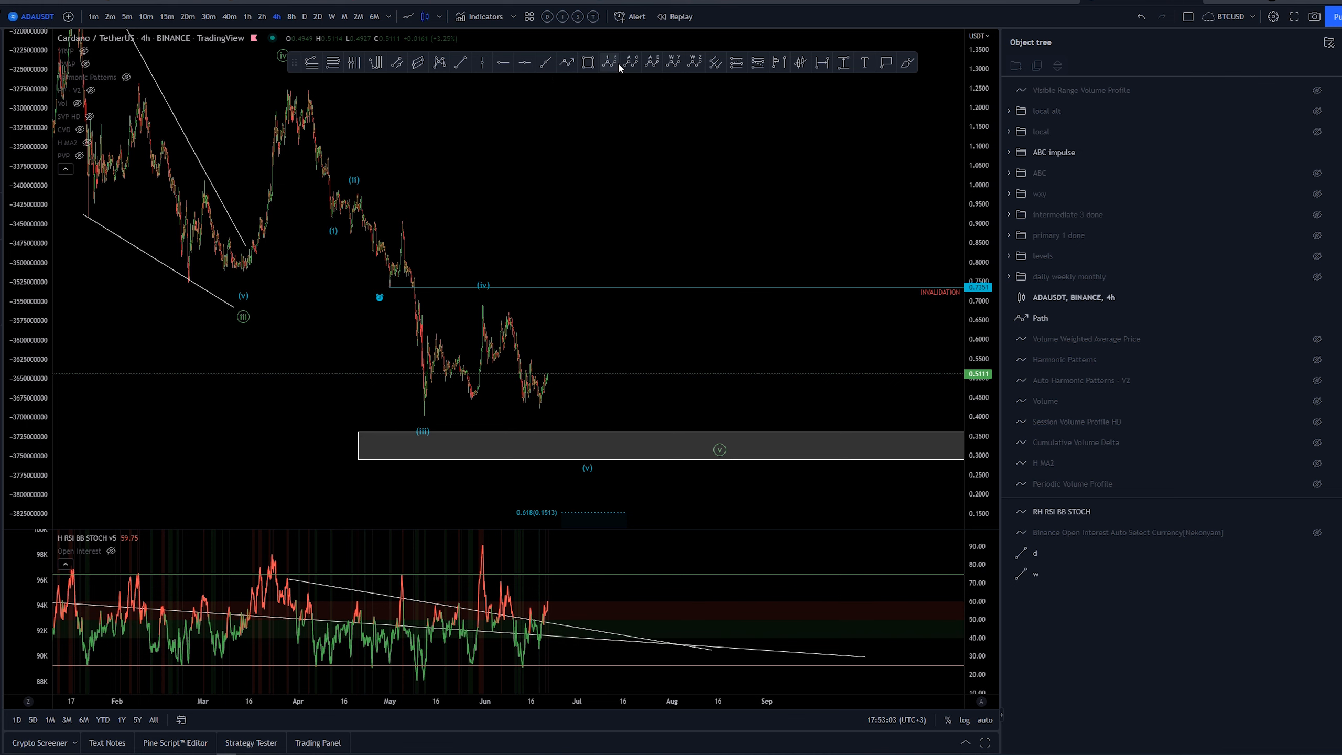
pyautogui.click(609, 62)
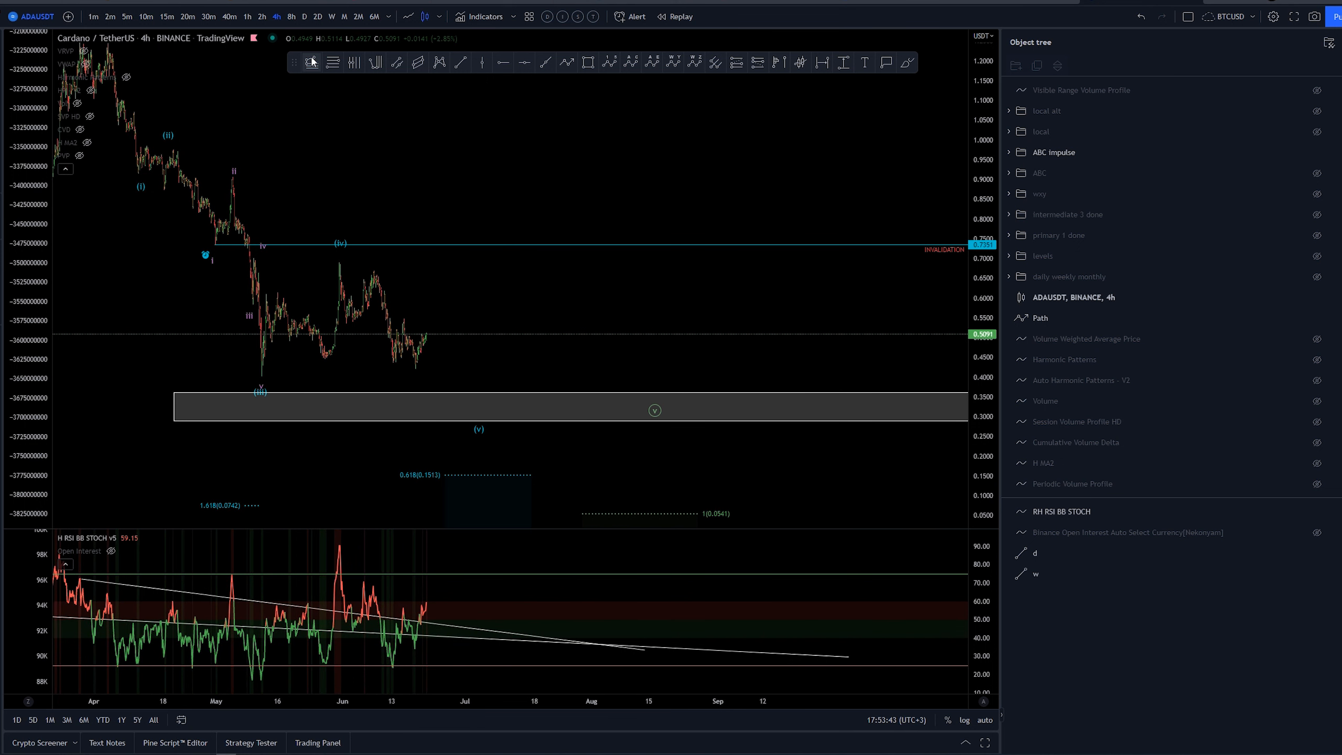
pyautogui.click(310, 63)
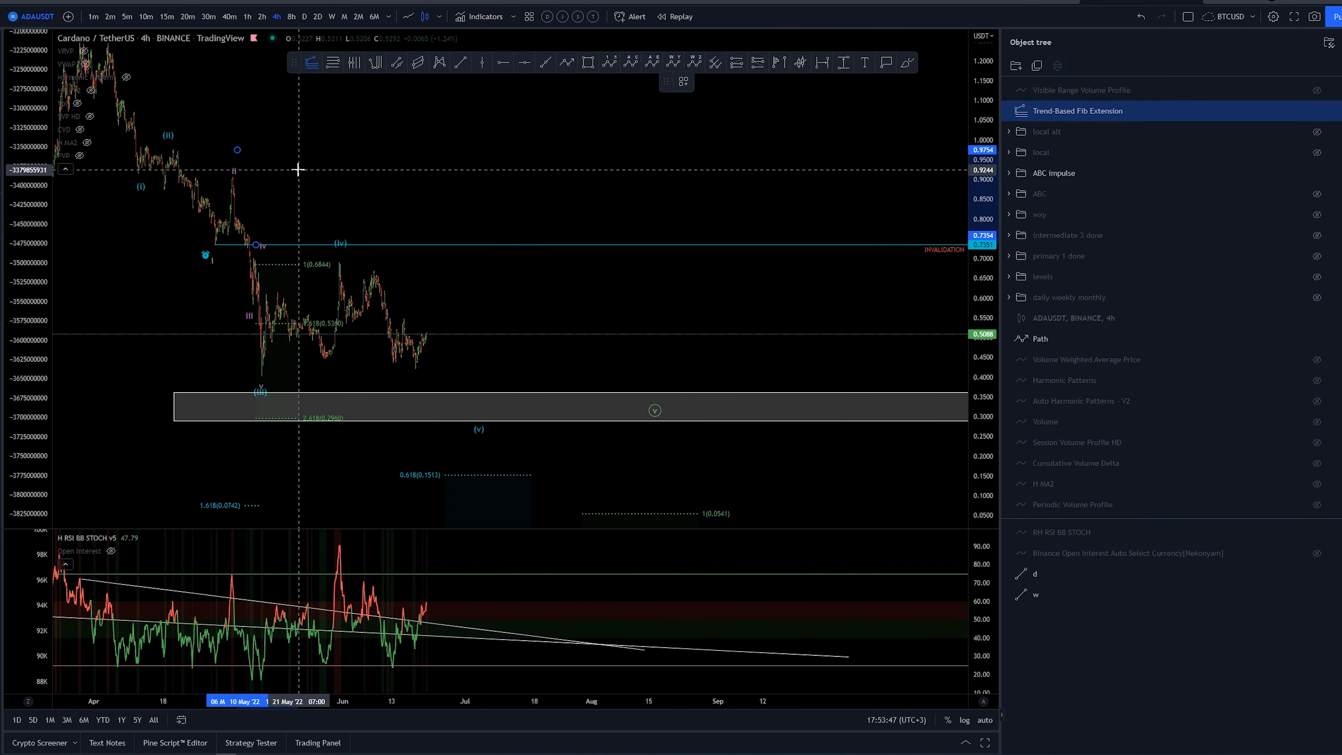
pyautogui.moveTo(299, 170); pyautogui.dragTo(298, 179)
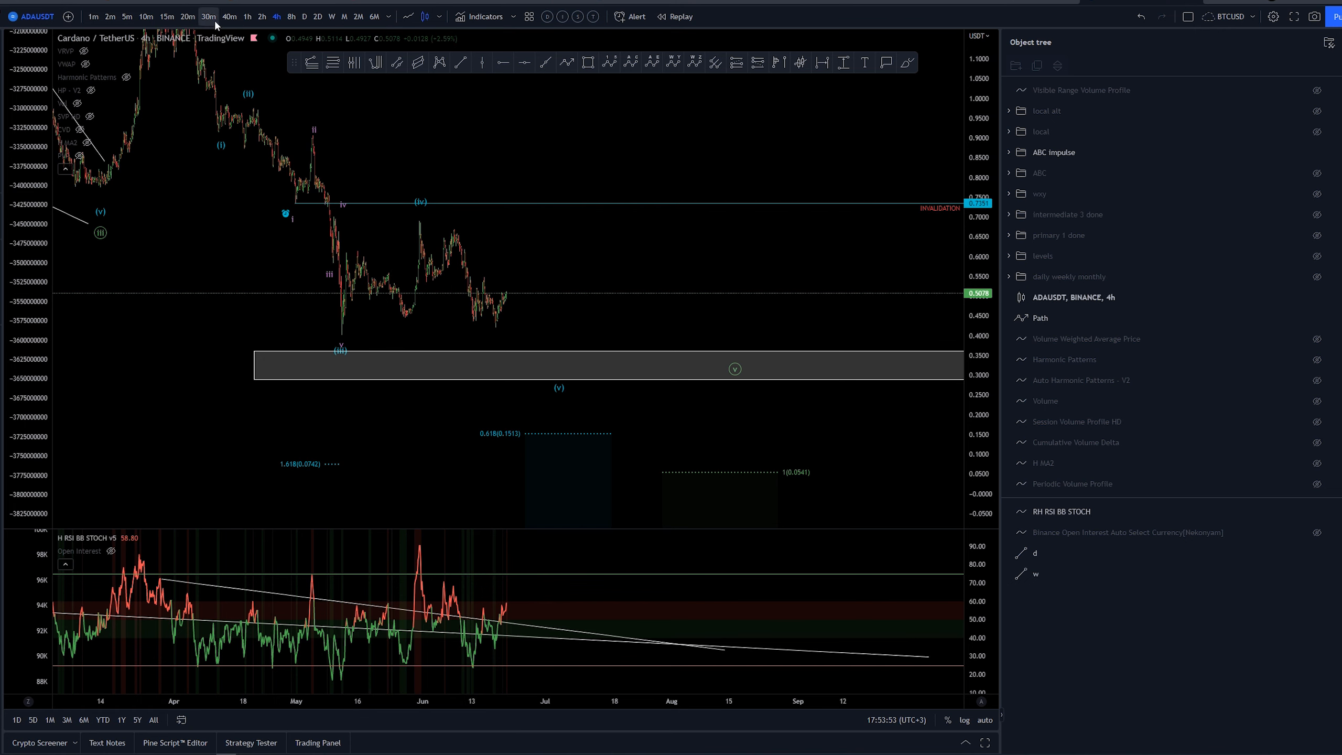
# Set ADAUSDT to the 1h timeframe, show the local and wxy counts, and pan toward earlier candles.
pyautogui.click(247, 16)
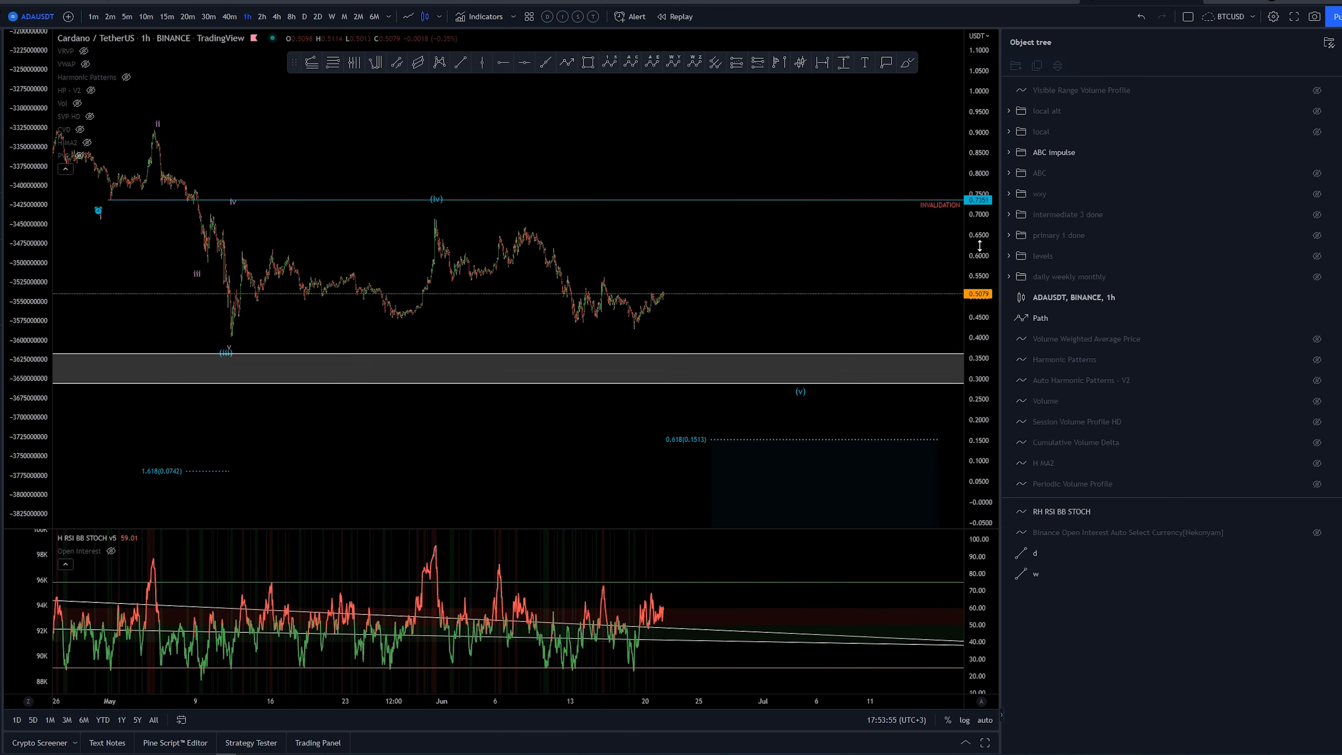
pyautogui.click(1318, 131)
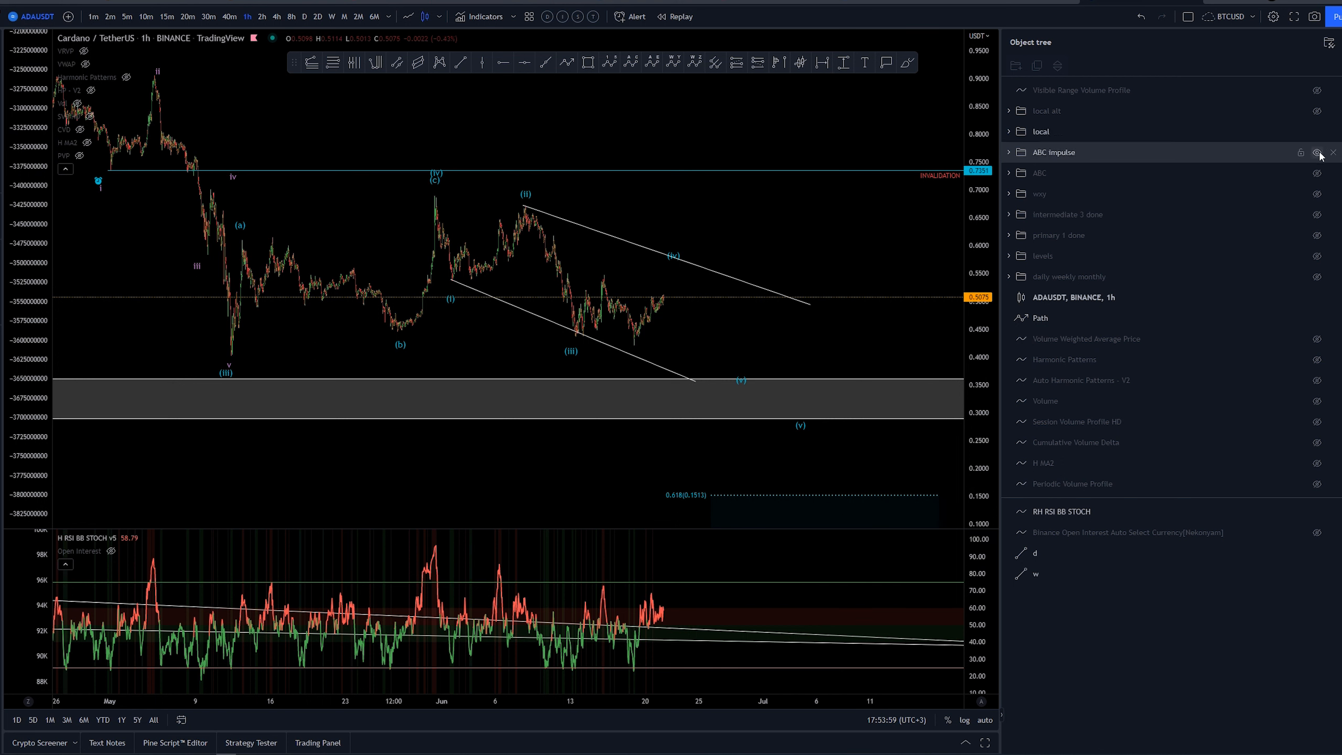
pyautogui.click(1317, 151)
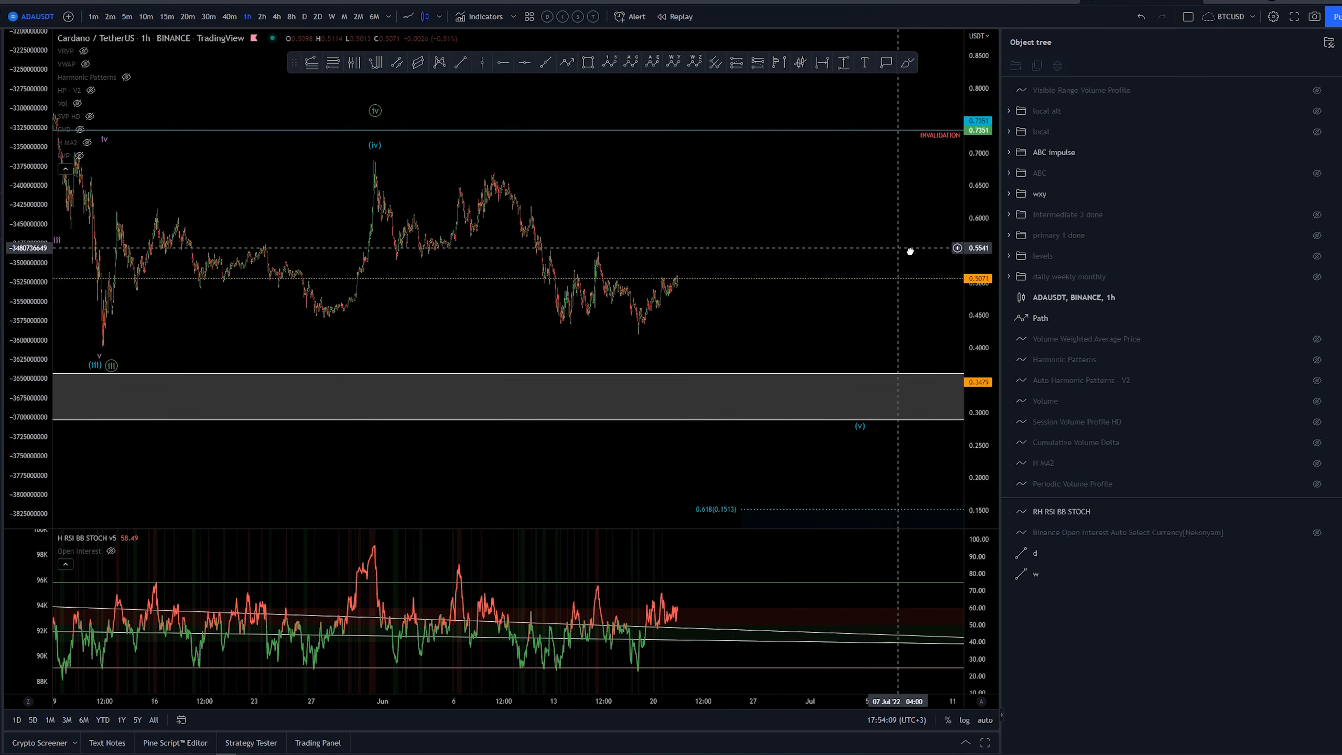
pyautogui.moveTo(910, 250); pyautogui.dragTo(484, 203)
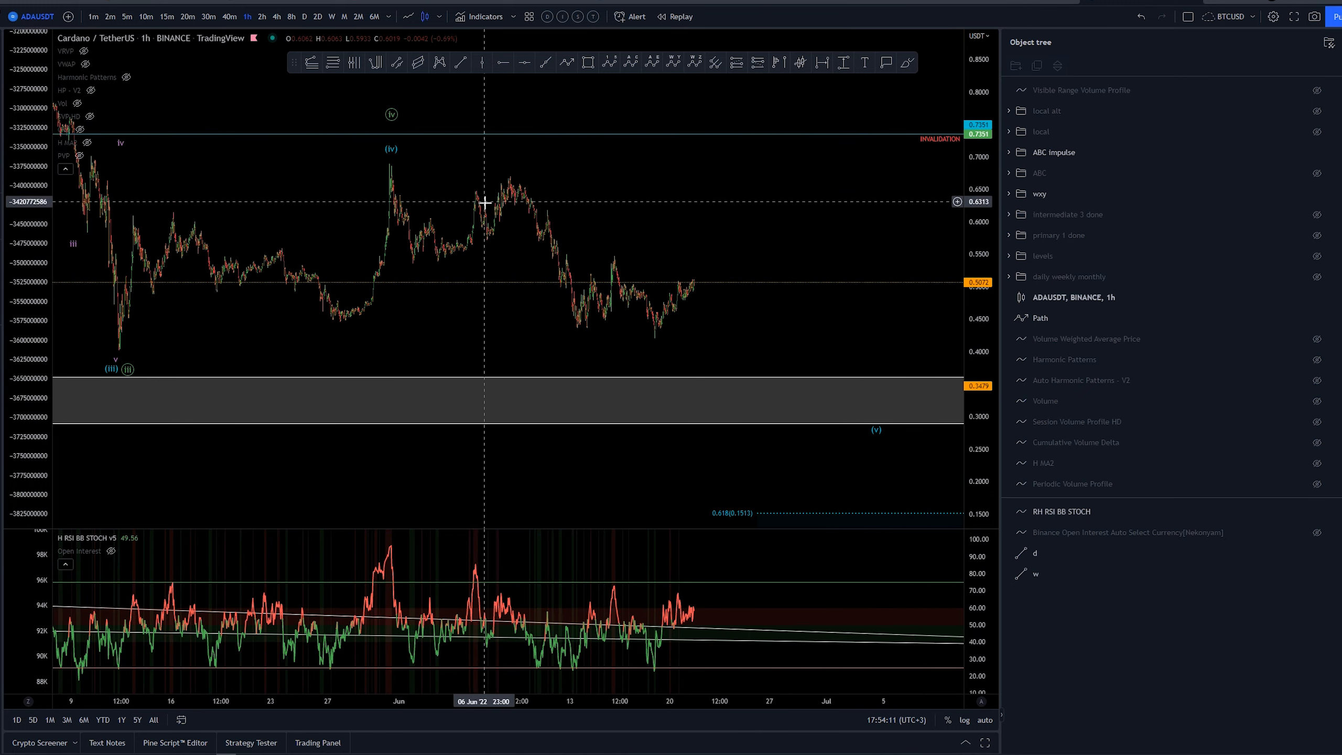
pyautogui.moveTo(565, 72)
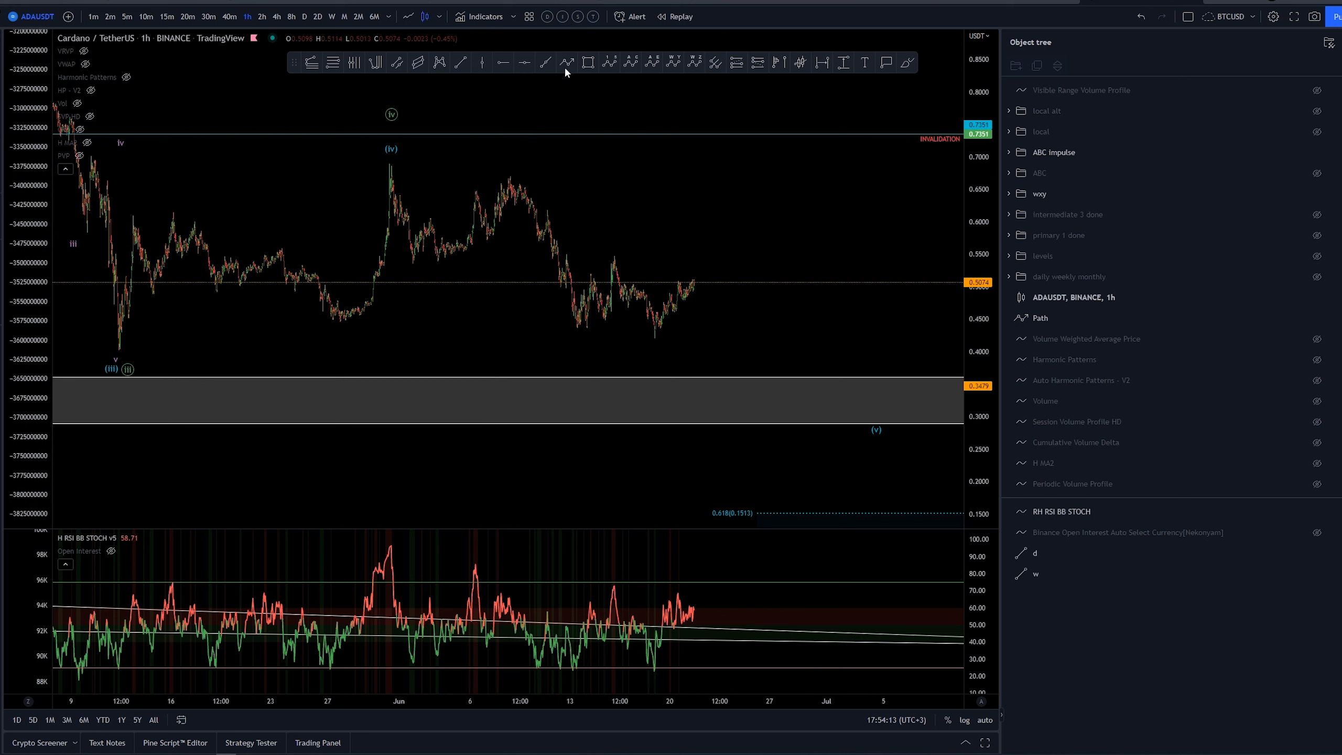
pyautogui.moveTo(673, 62)
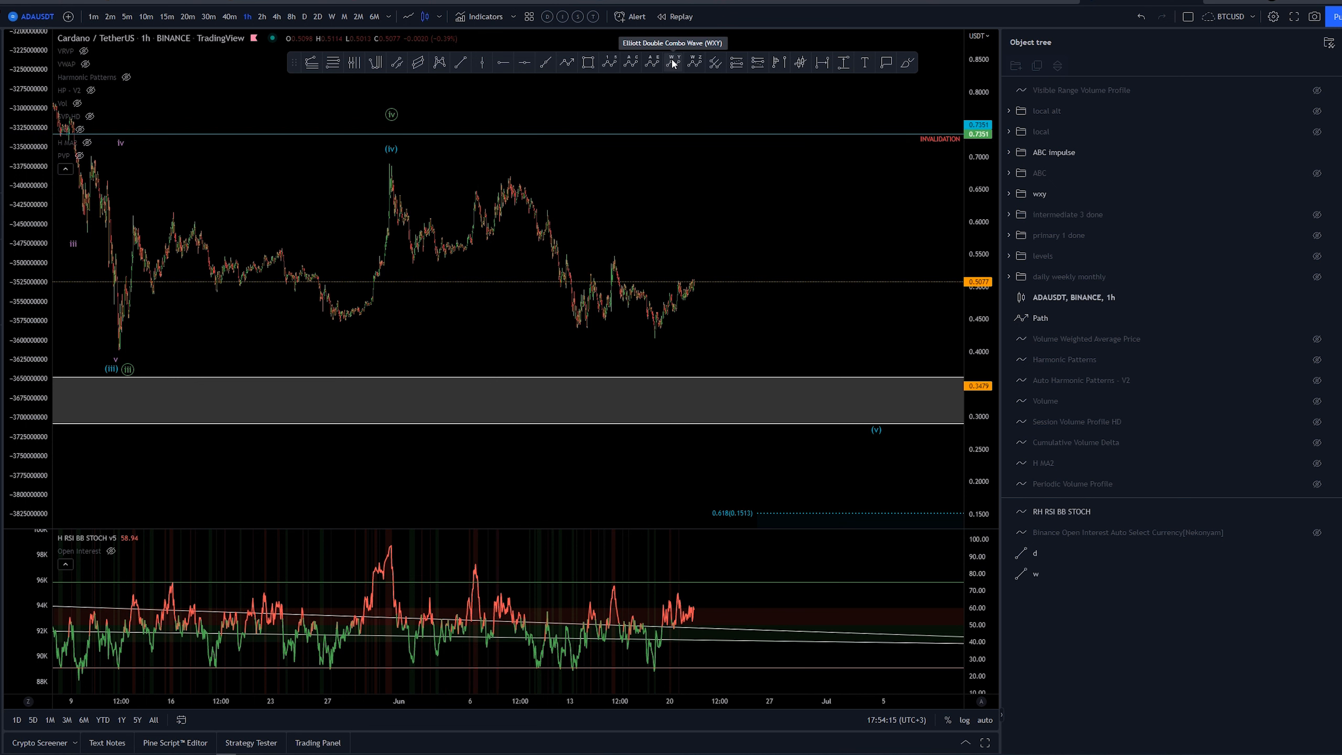
pyautogui.moveTo(135, 327)
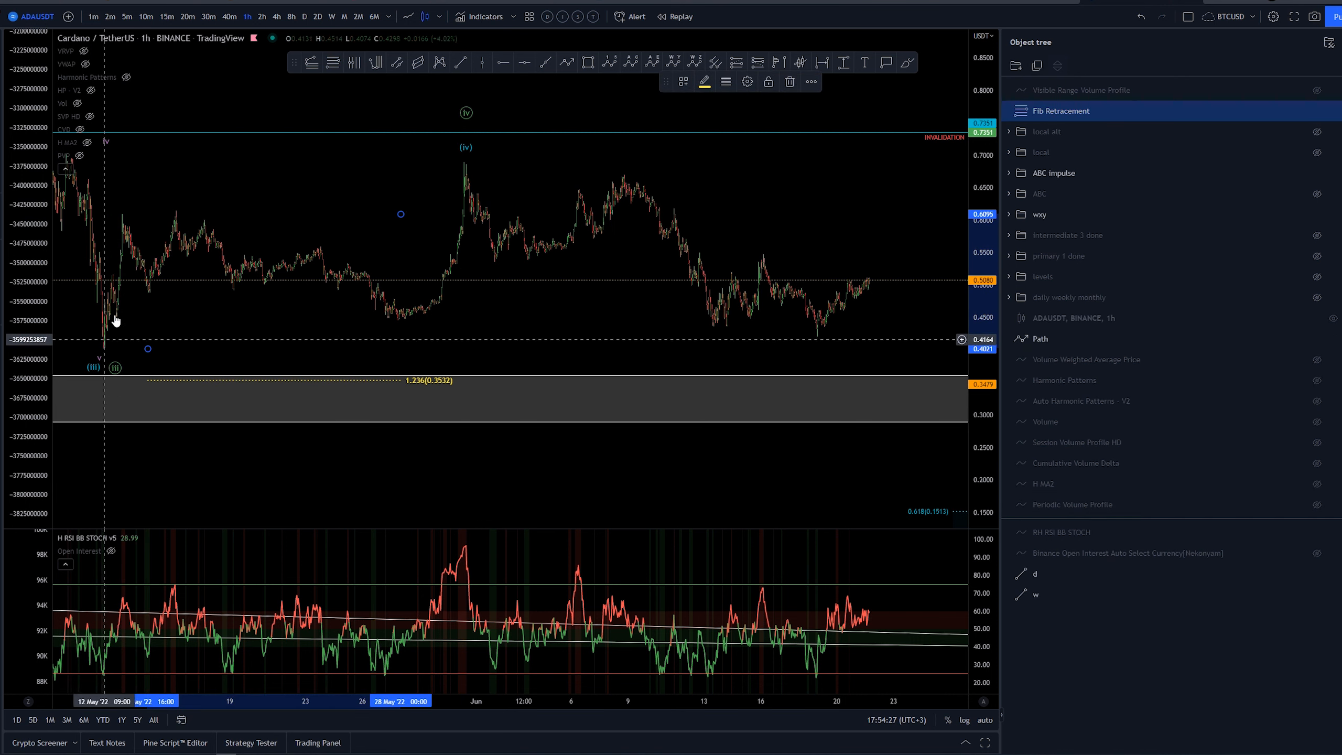
pyautogui.moveTo(700, 292)
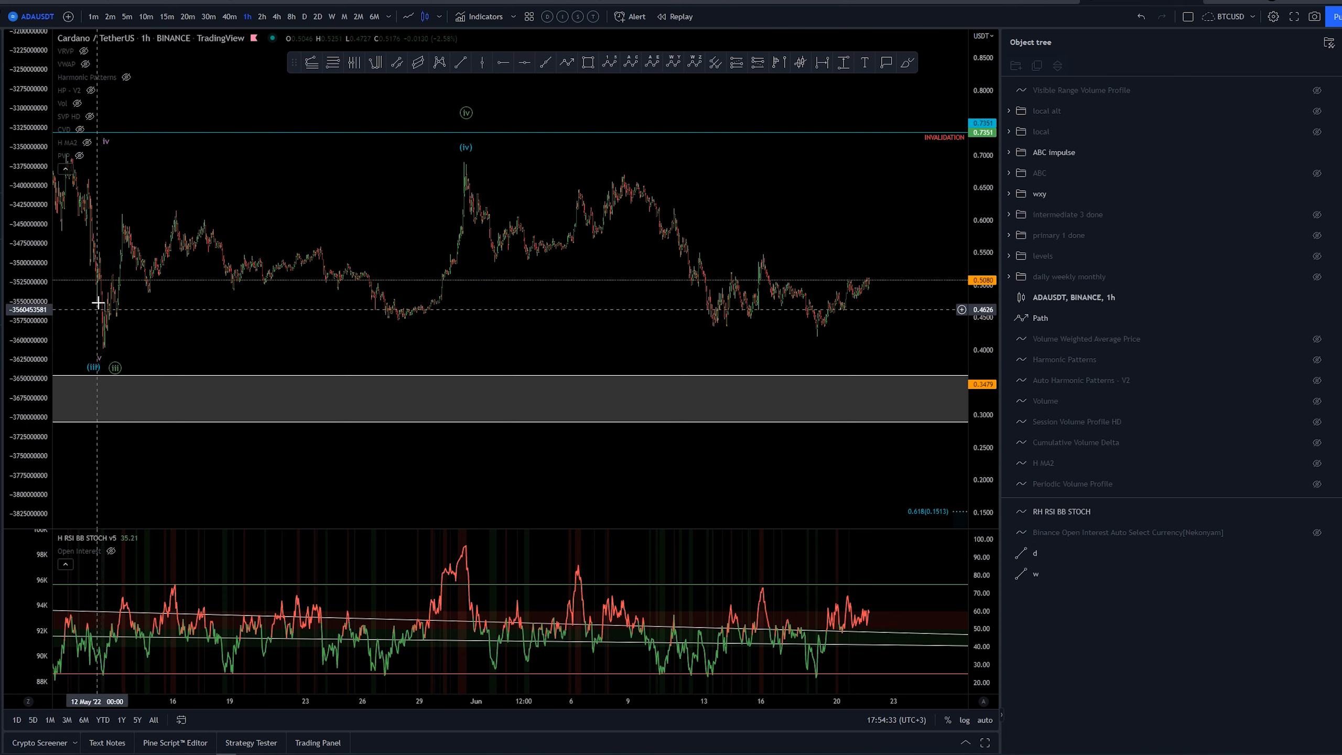
pyautogui.moveTo(126, 209)
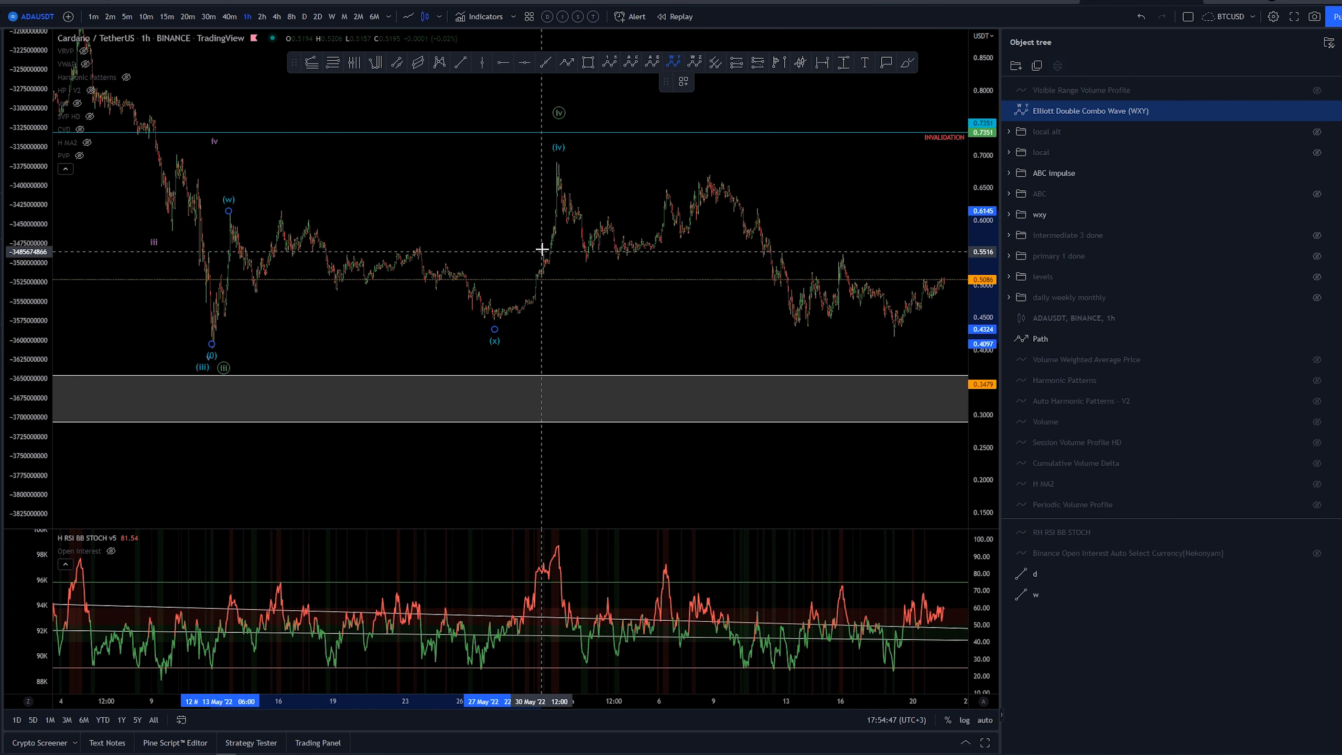
pyautogui.moveTo(546, 269)
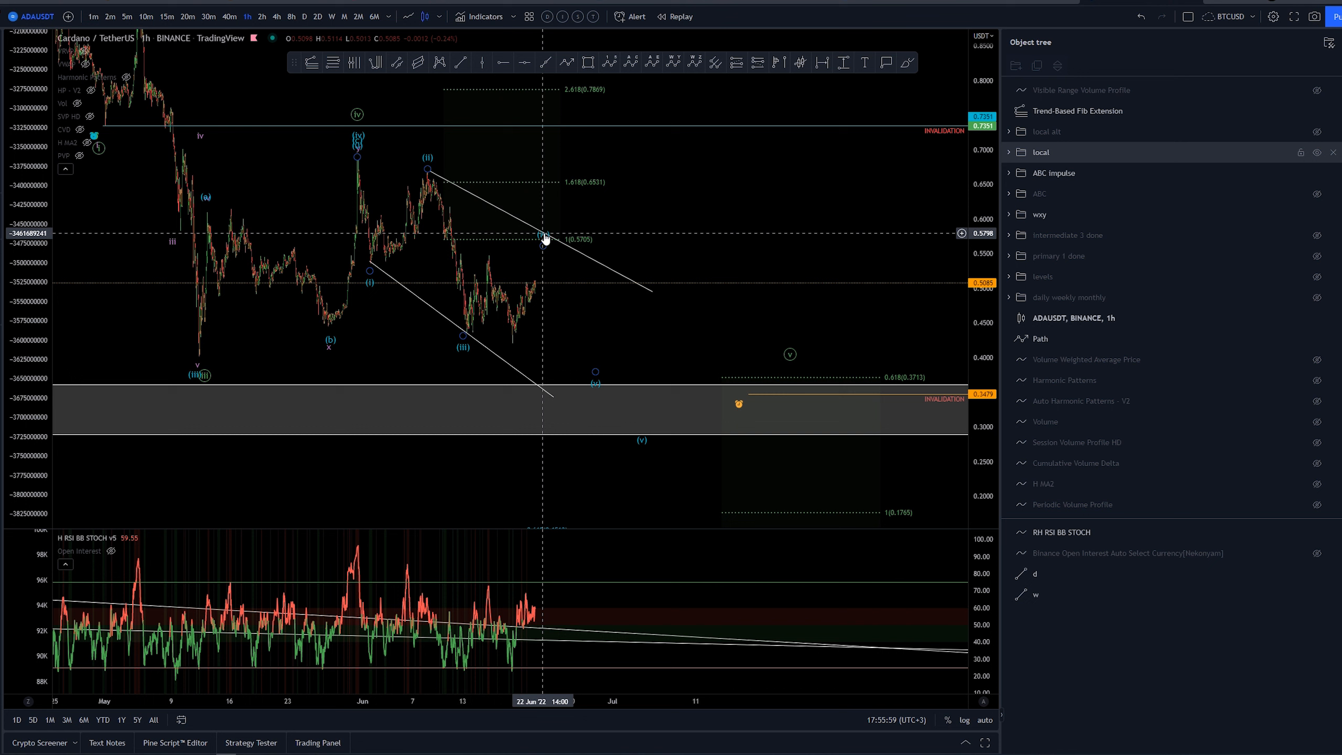
pyautogui.moveTo(760, 230)
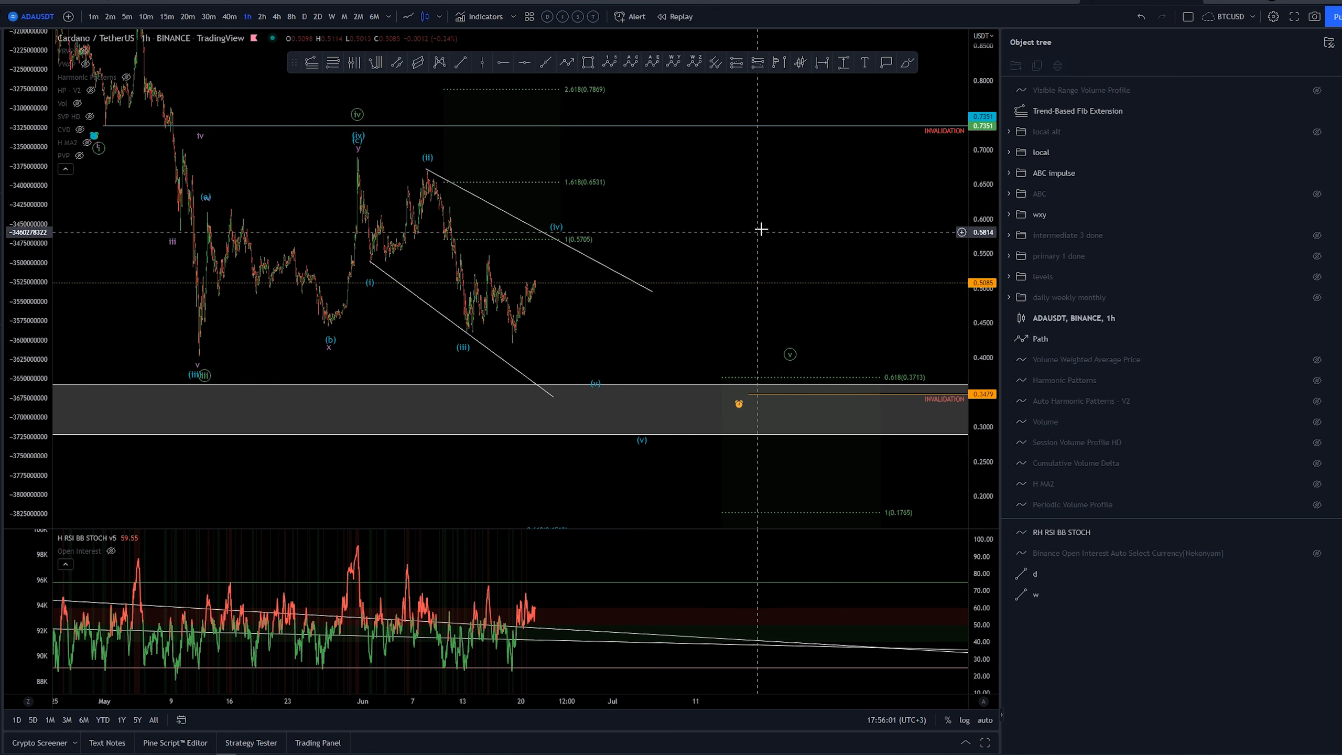
# Drop the wave (iv) label on the descending channel's upper trendline.
pyautogui.click(1080, 110)
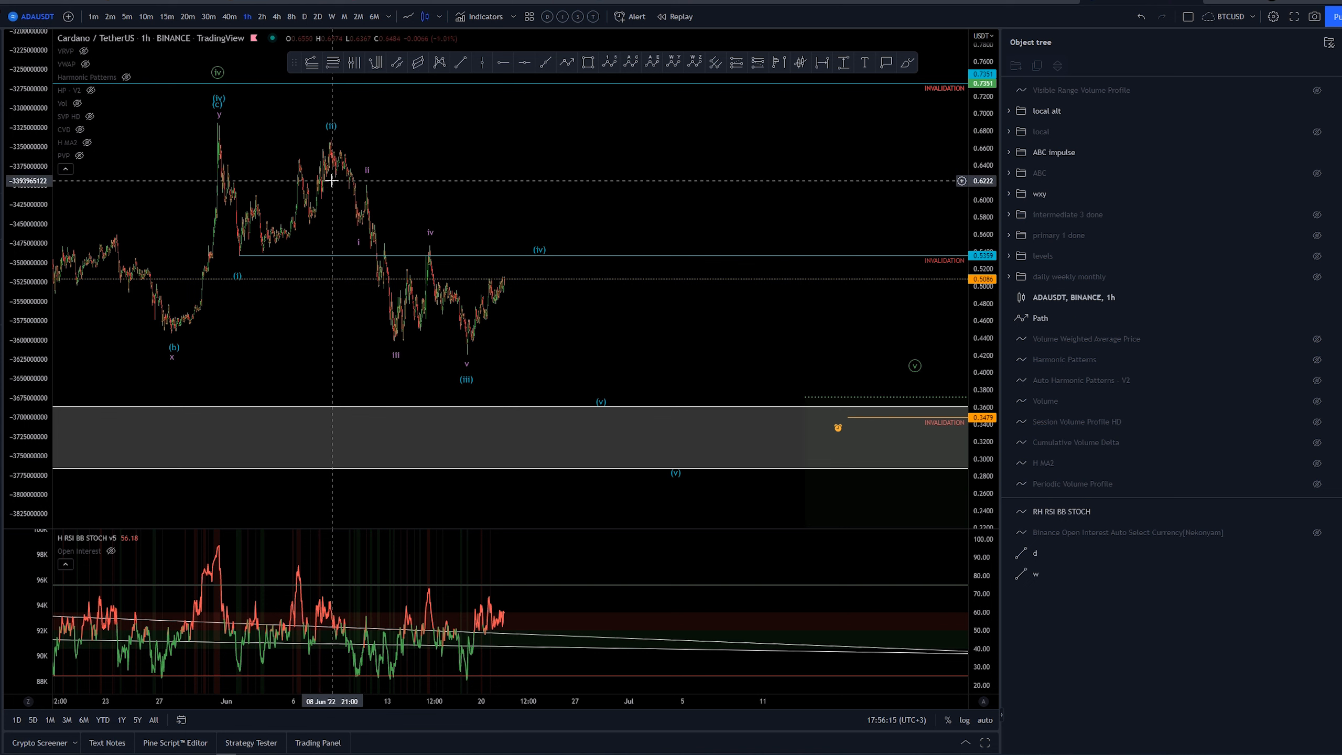
pyautogui.moveTo(340, 170)
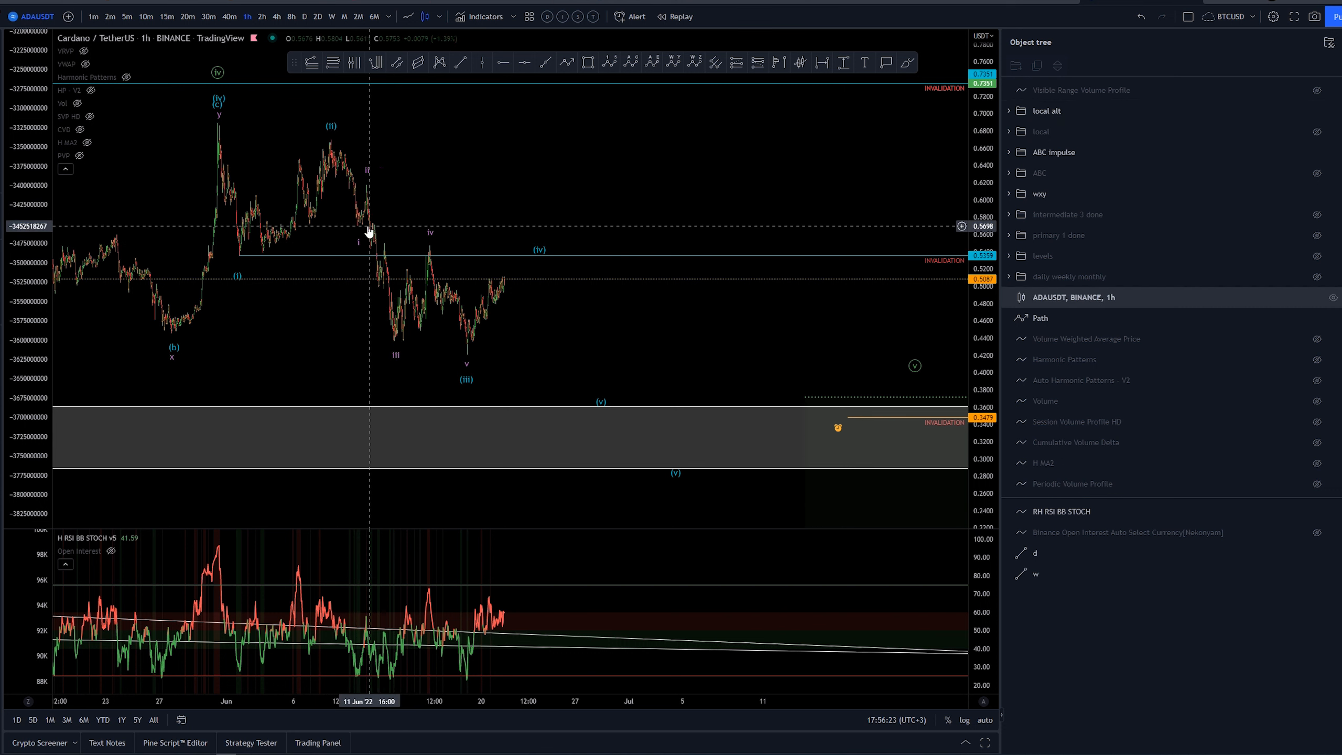
pyautogui.moveTo(366, 234)
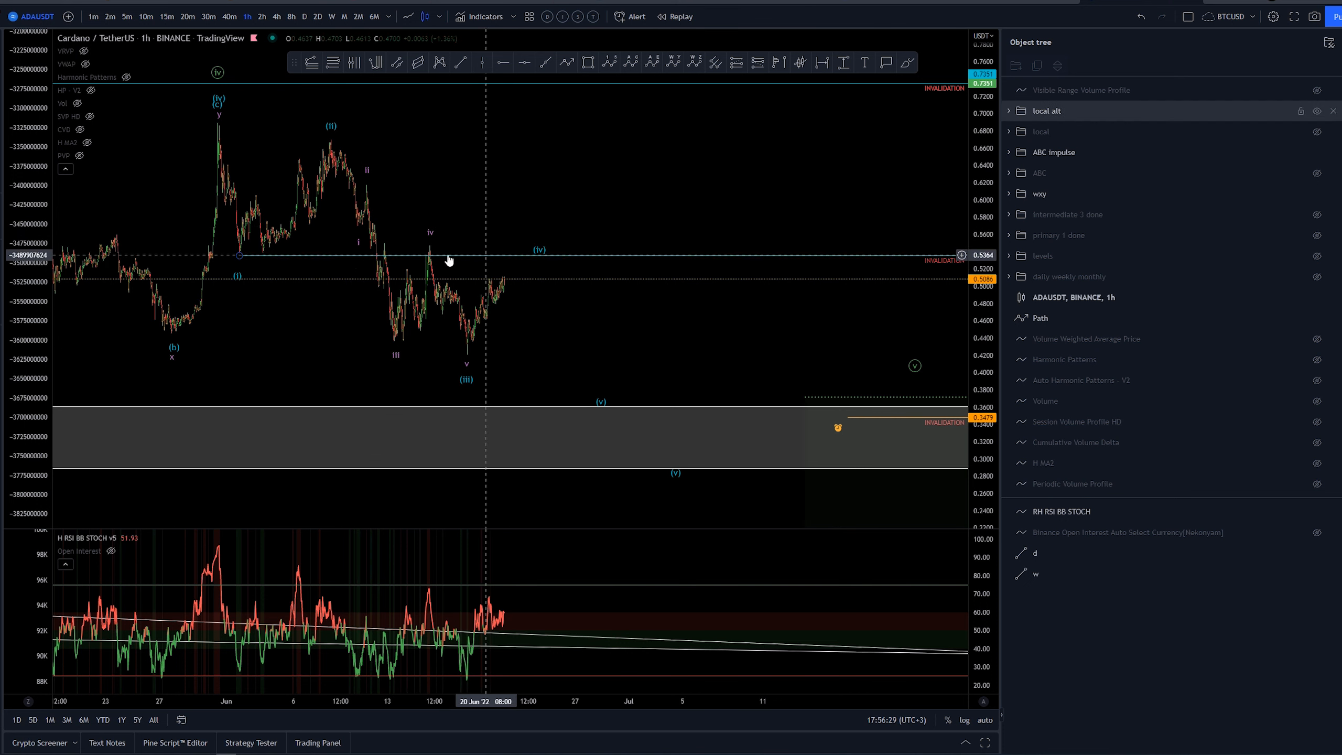
pyautogui.moveTo(510, 273)
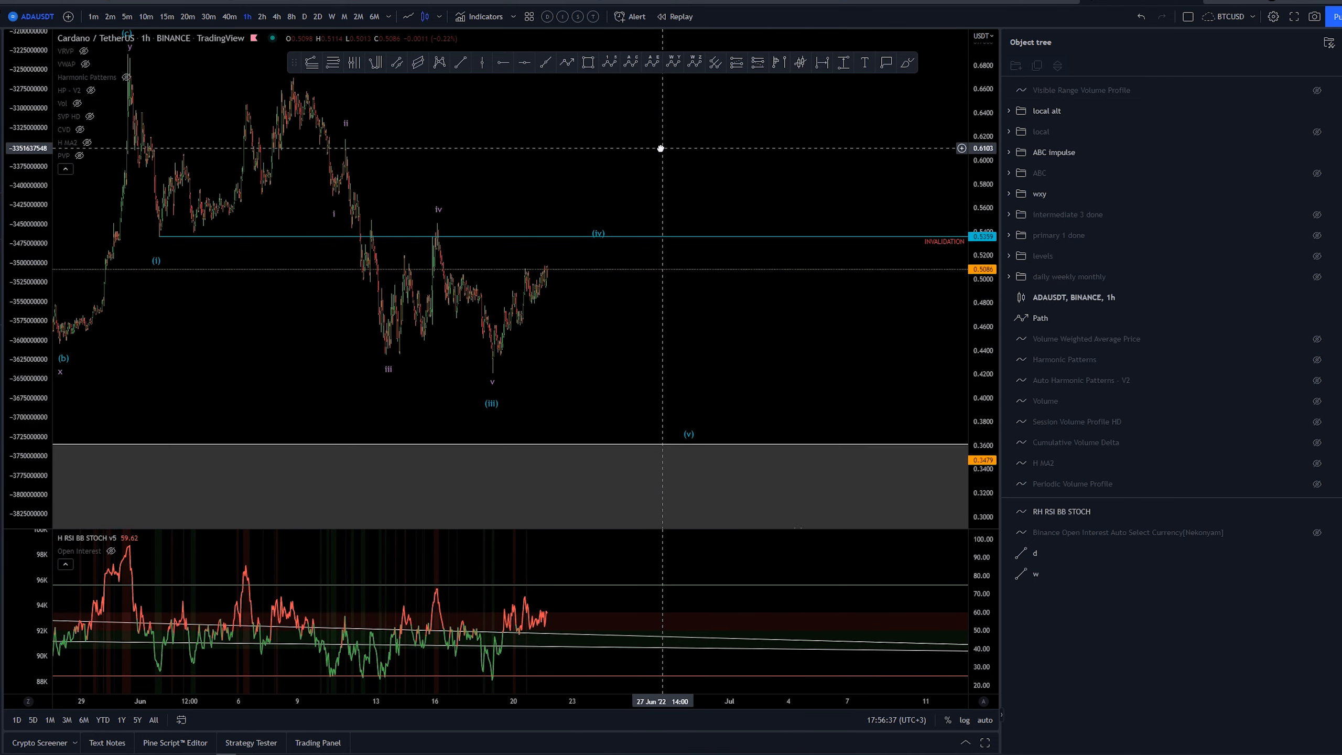
# Pan the 1h chart left to leave room on the right for the alternate local count.
pyautogui.moveTo(660, 149); pyautogui.dragTo(571, 161)
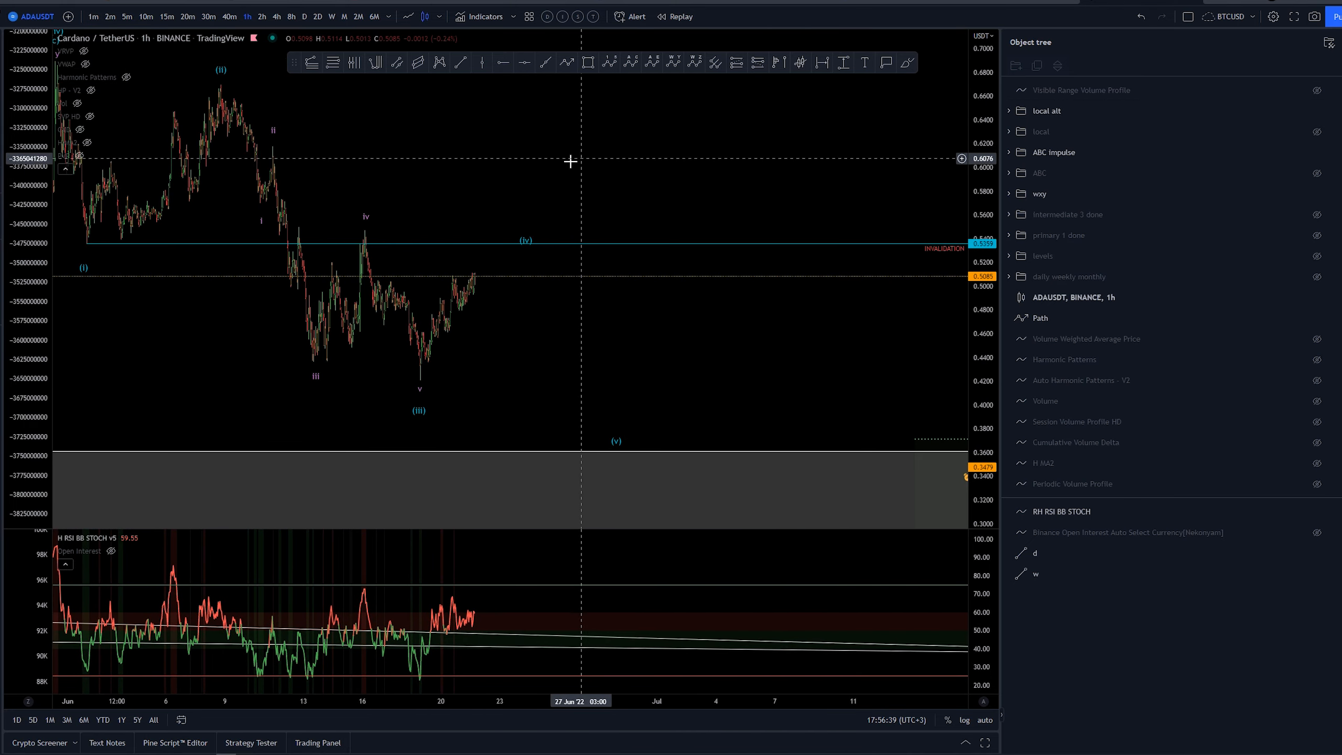
pyautogui.moveTo(408, 383)
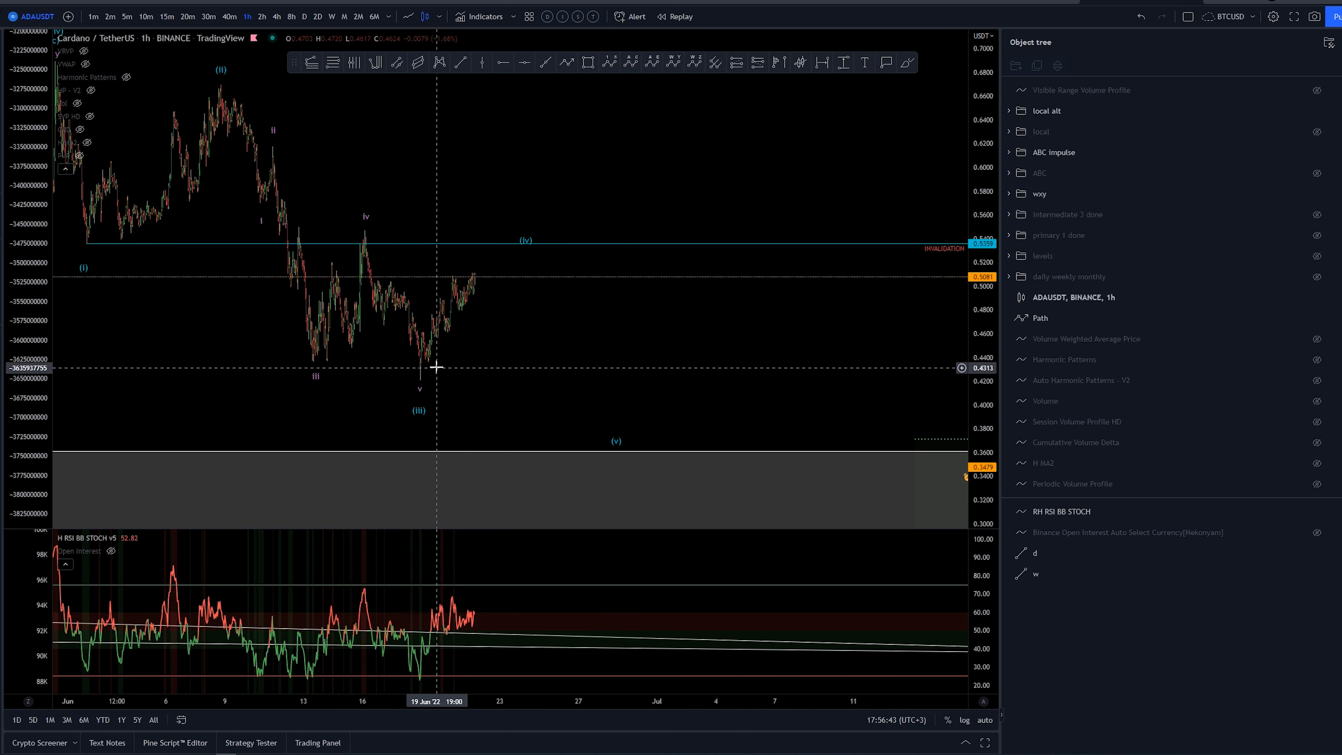
pyautogui.moveTo(395, 346)
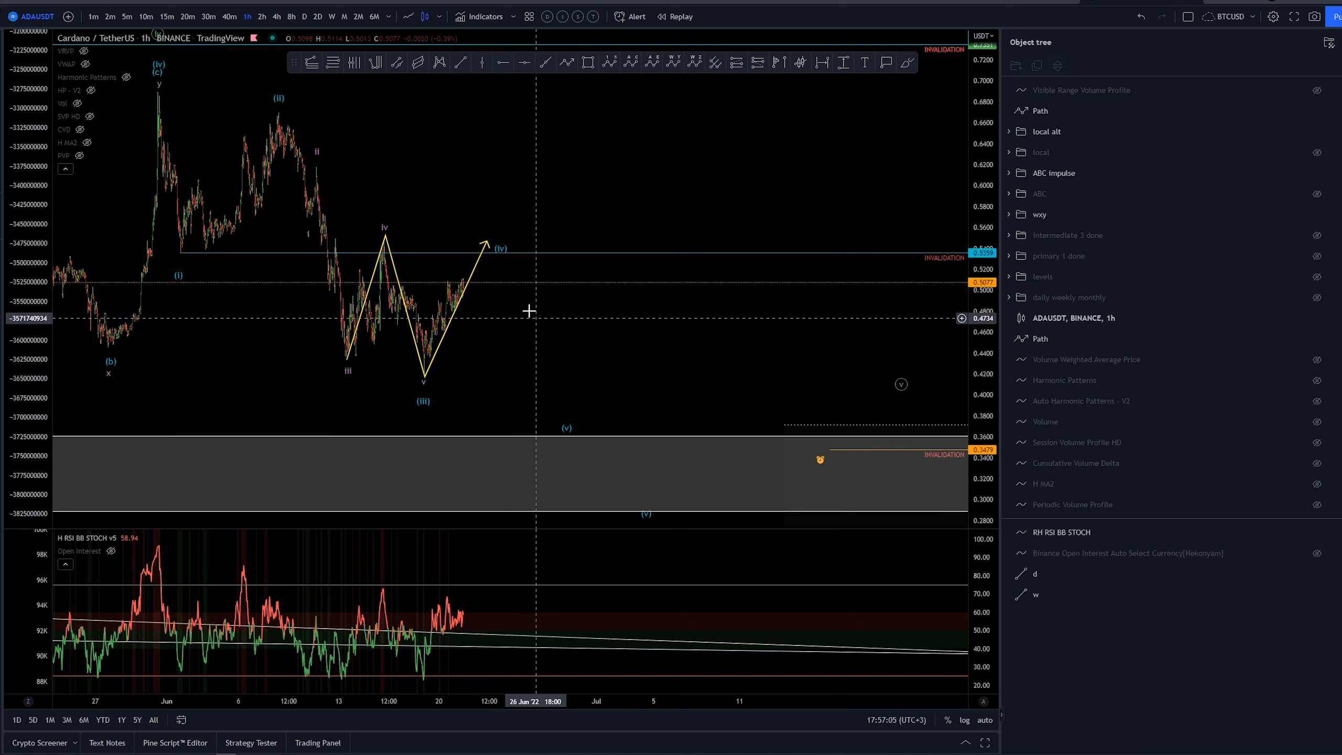
pyautogui.moveTo(636, 344)
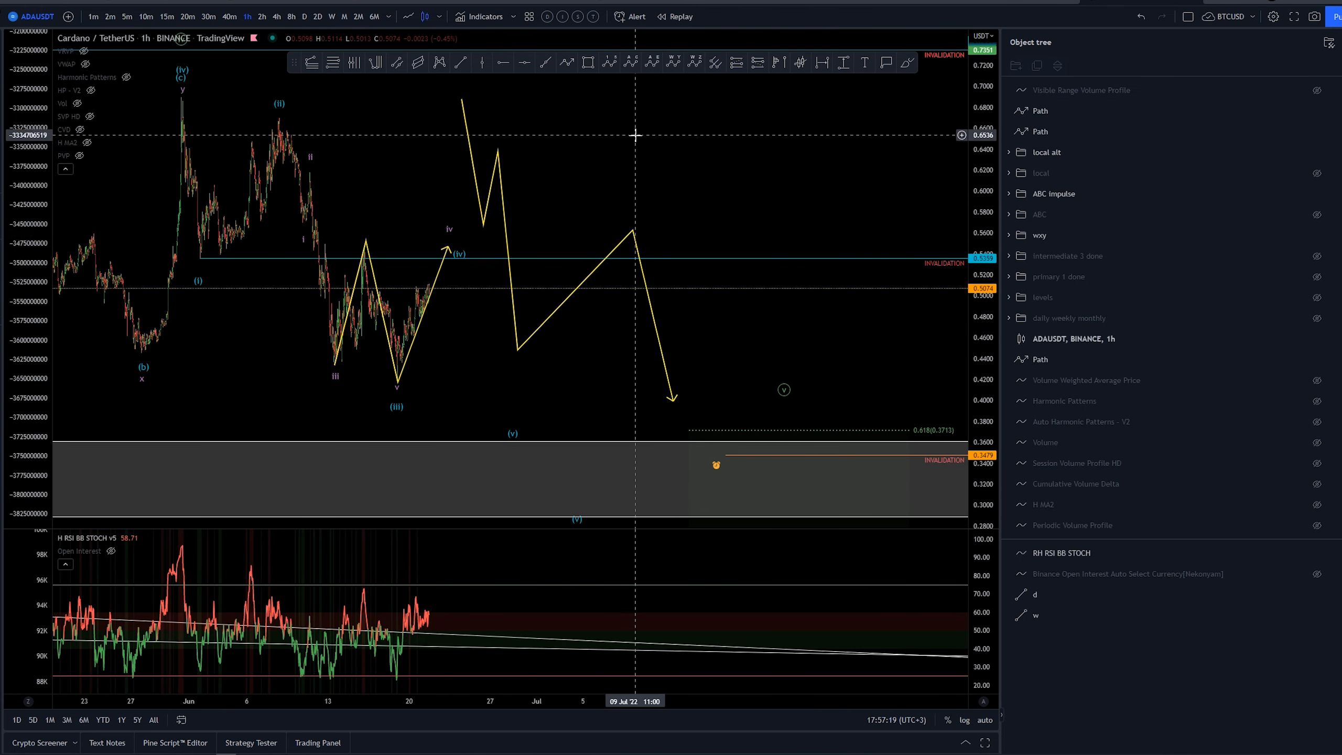
# Bring up the colour choices for the yellow projected price path.
pyautogui.click(704, 81)
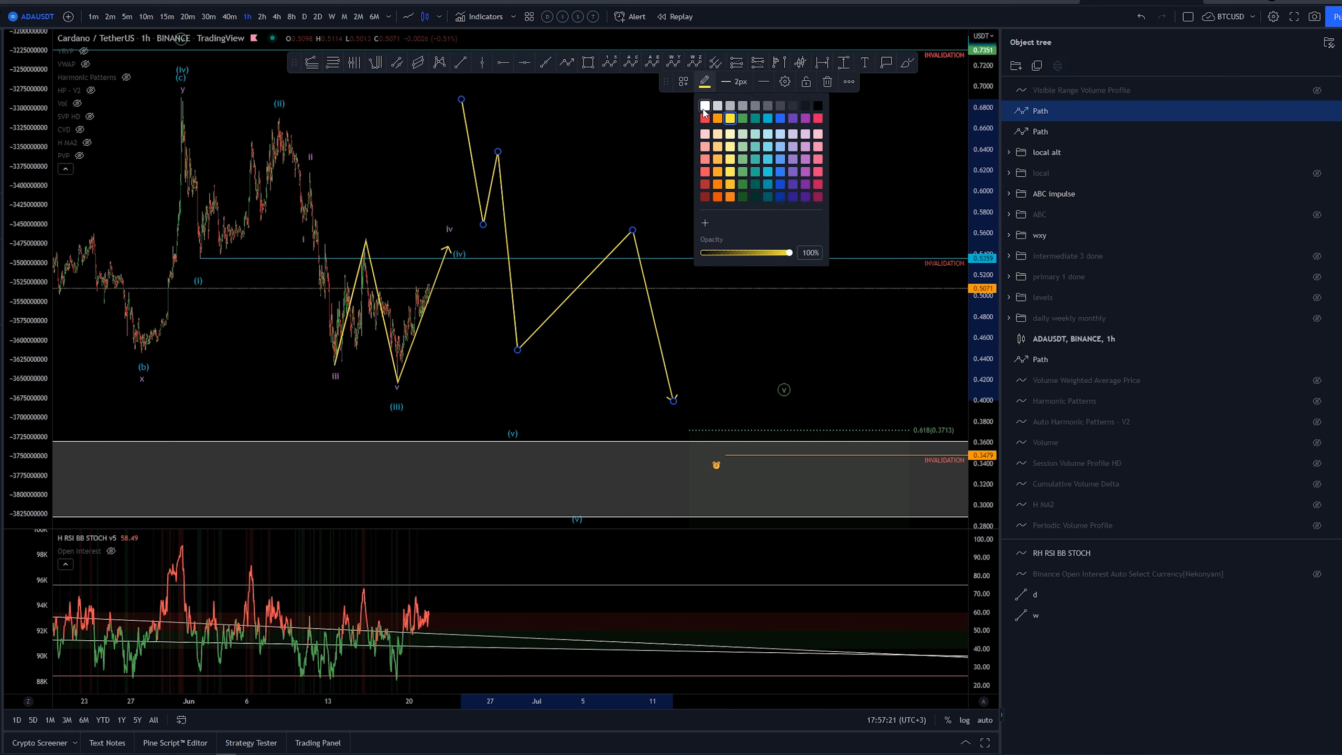
# Delete the projected paths and draw a Fib retracement from the 15 Jun high to the 18 Jun low.
pyautogui.click(704, 105)
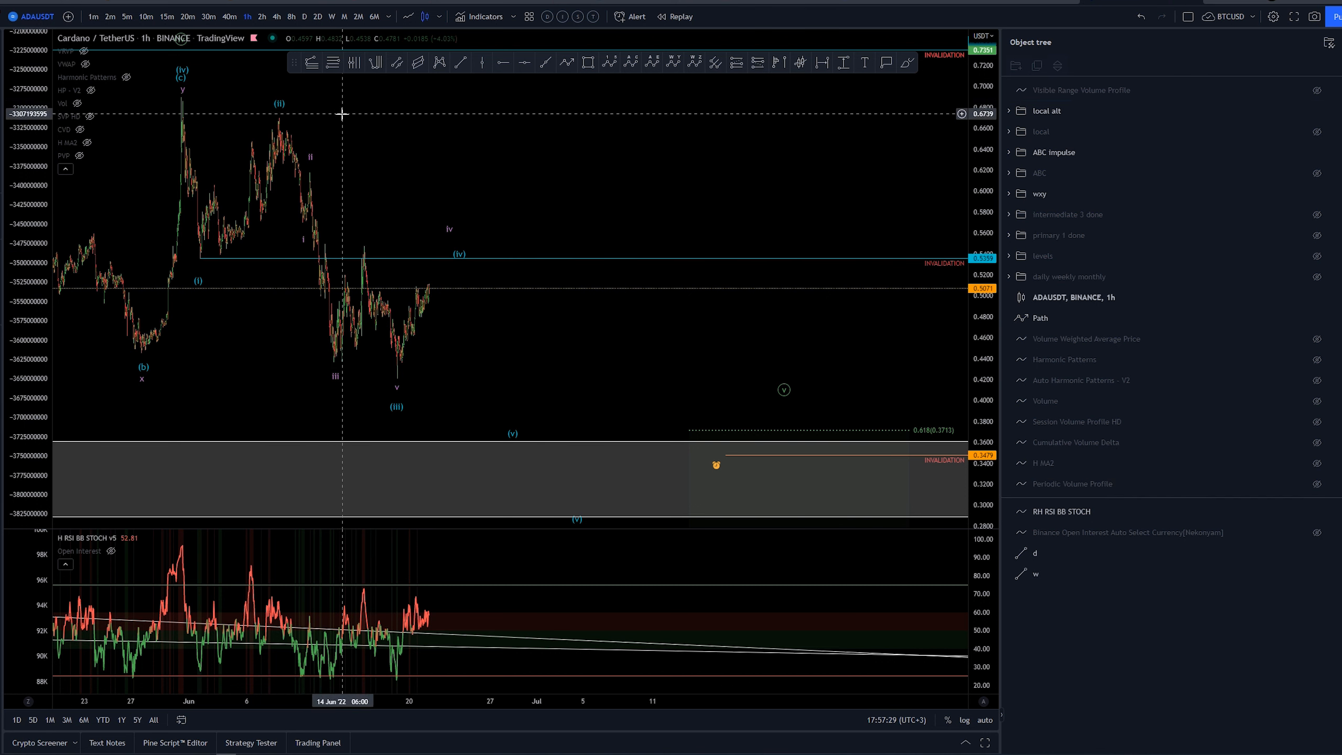
pyautogui.moveTo(342, 112); pyautogui.dragTo(389, 368)
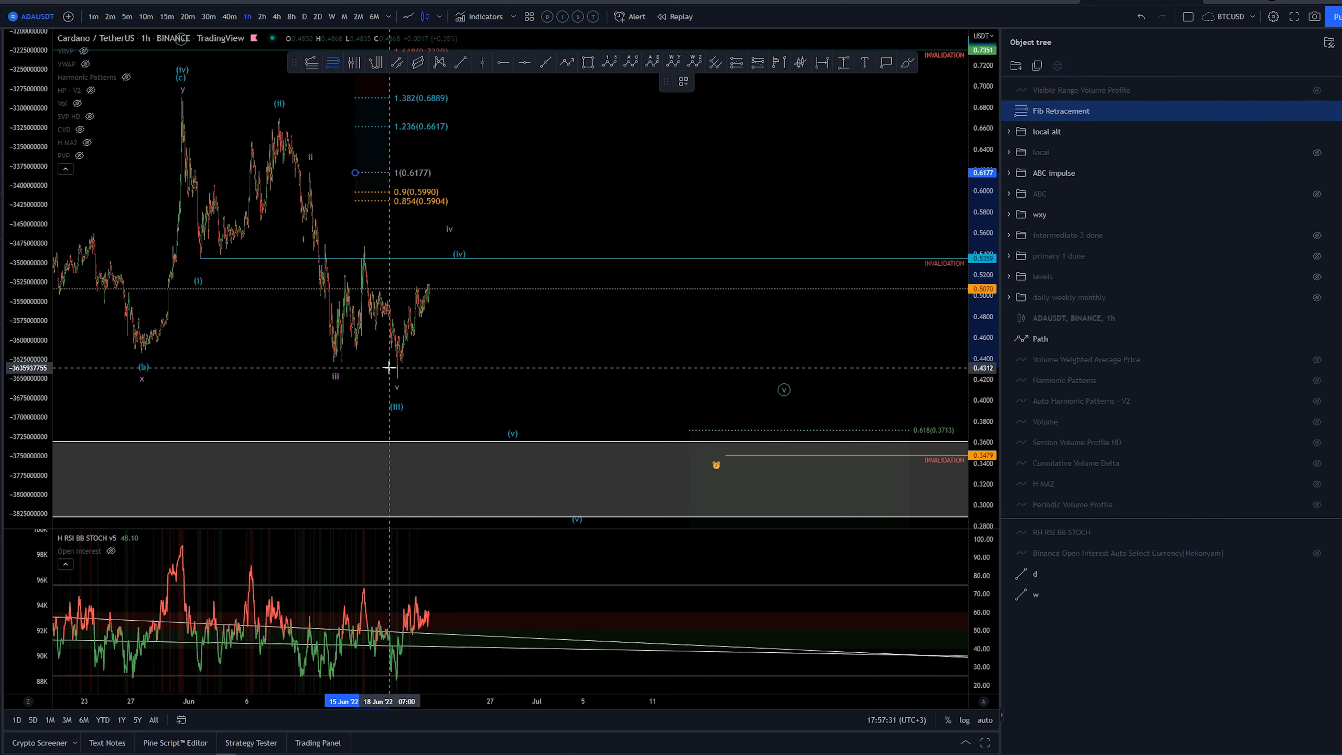
# Apply a saved wave Fib template to the retracement from the Template list.
pyautogui.click(683, 82)
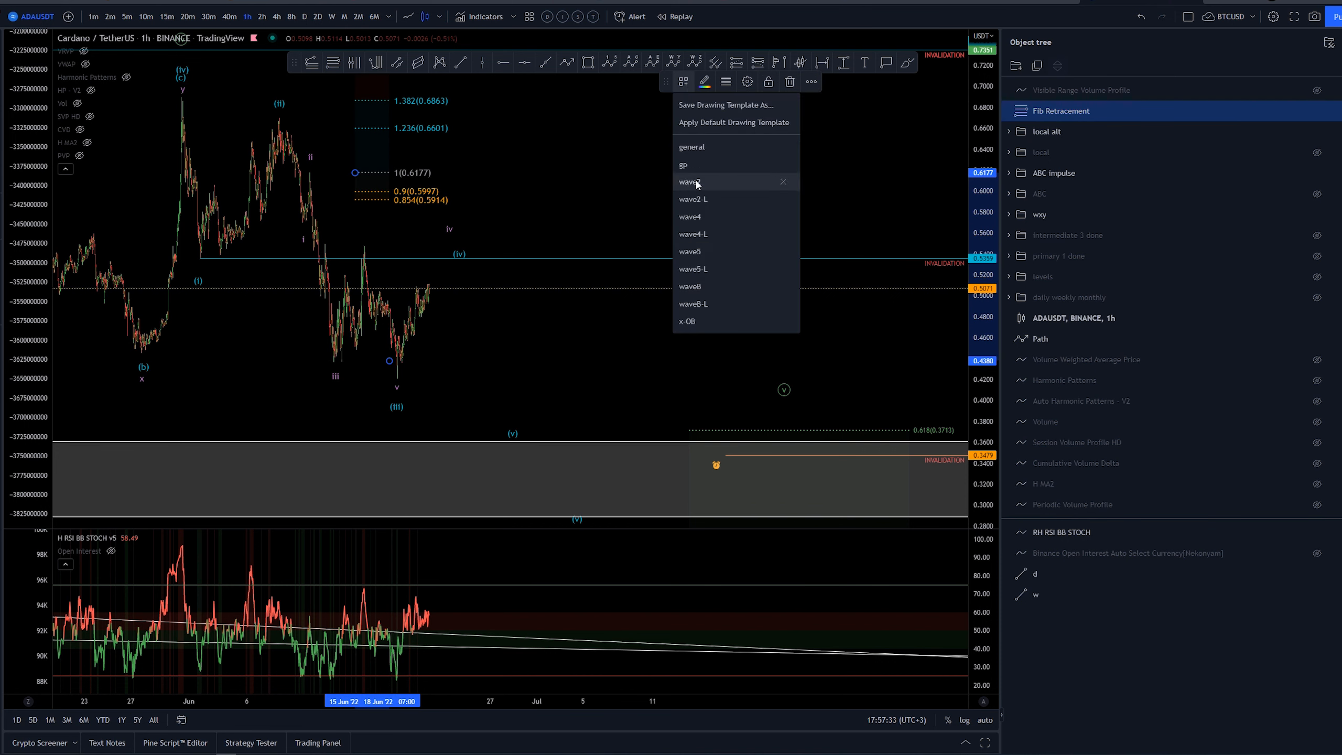
pyautogui.click(690, 250)
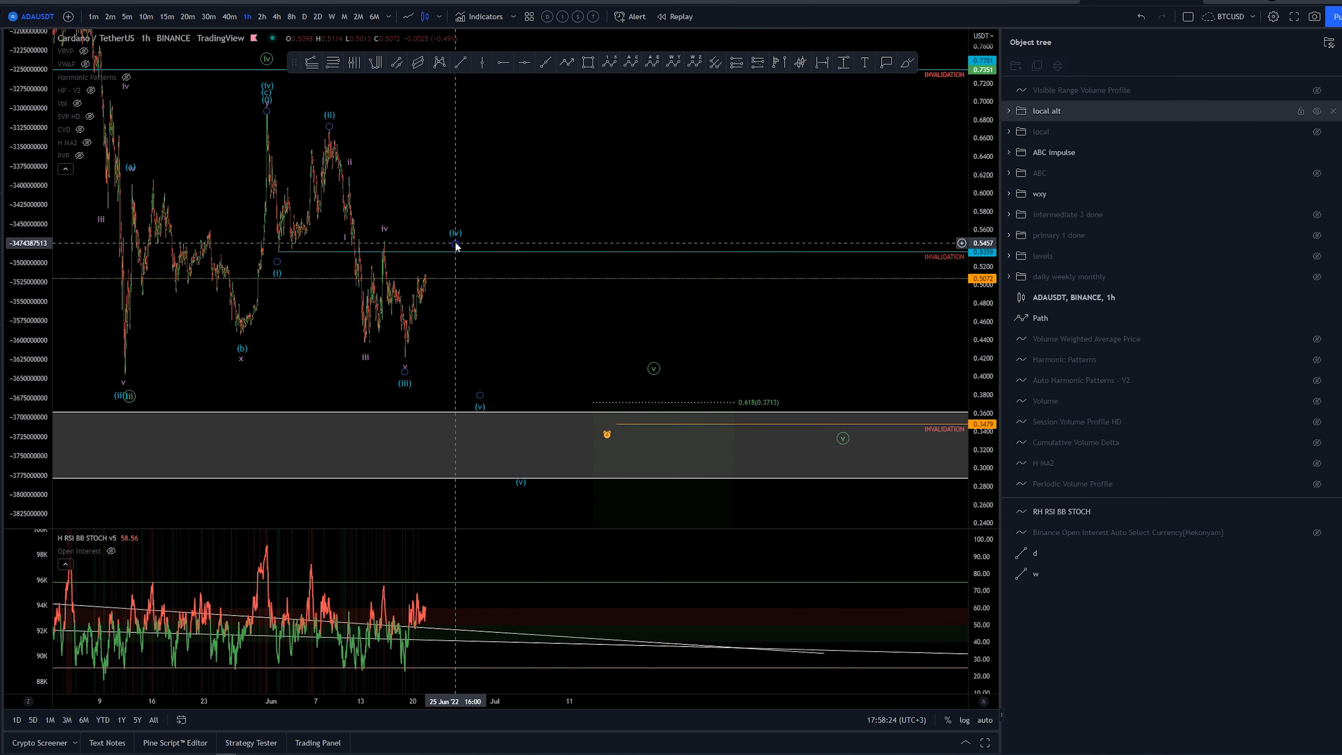
pyautogui.moveTo(454, 247)
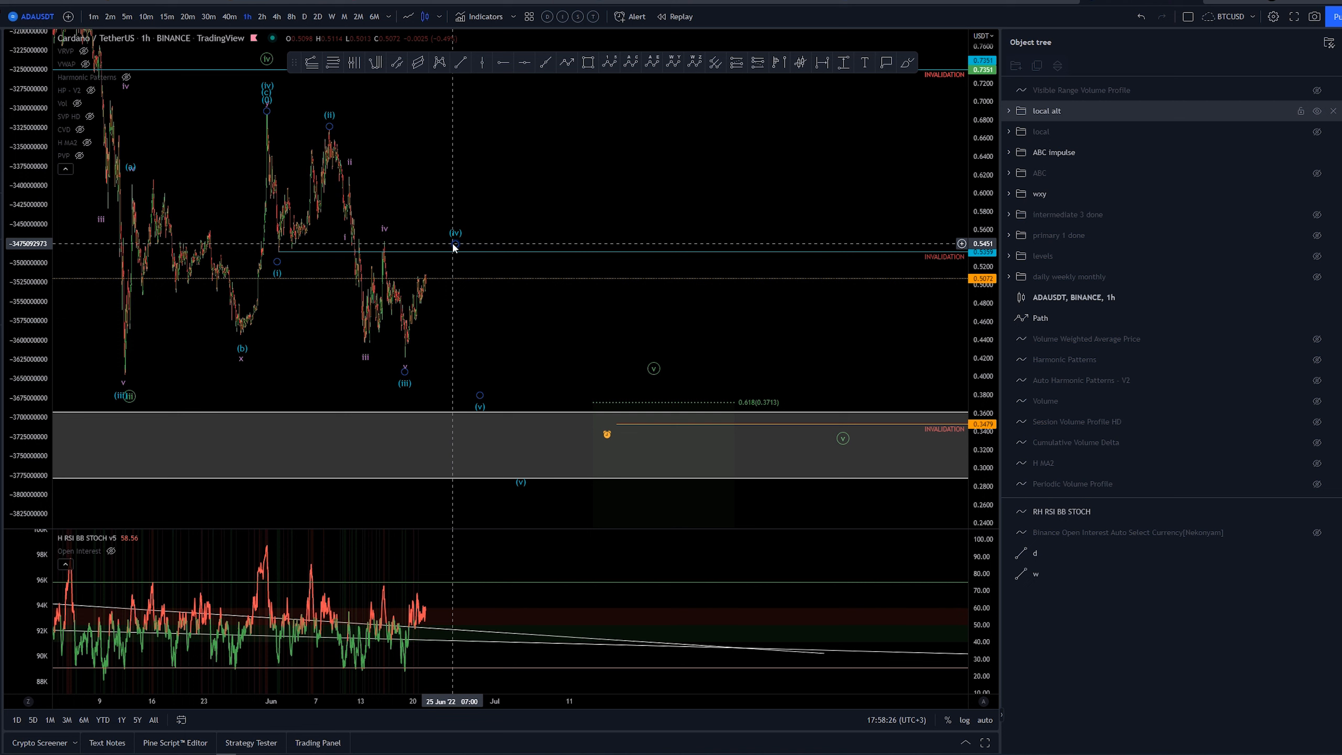